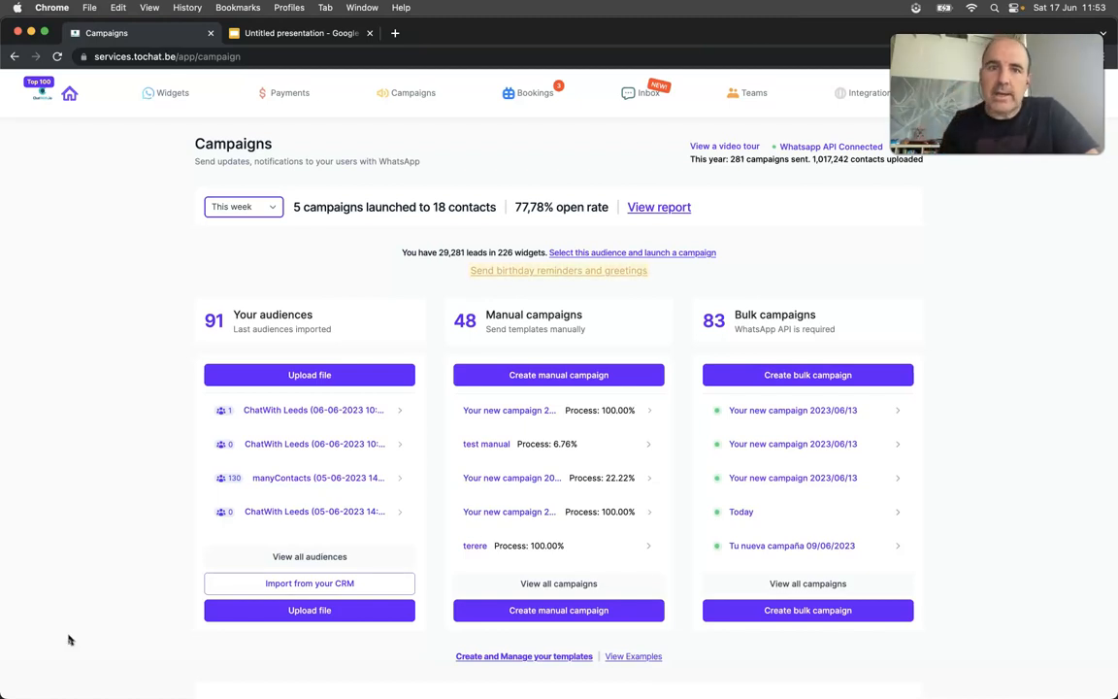
{"action": "mouse_move", "coordinate": [410, 94]}
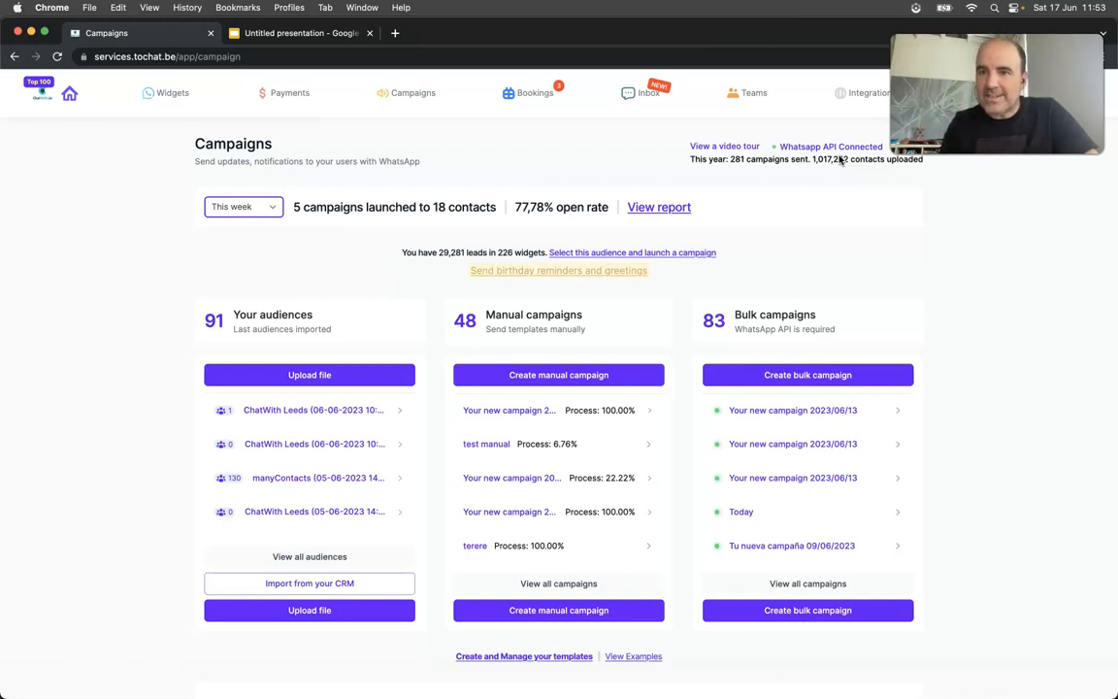
{"action": "mouse_move", "coordinate": [652, 252]}
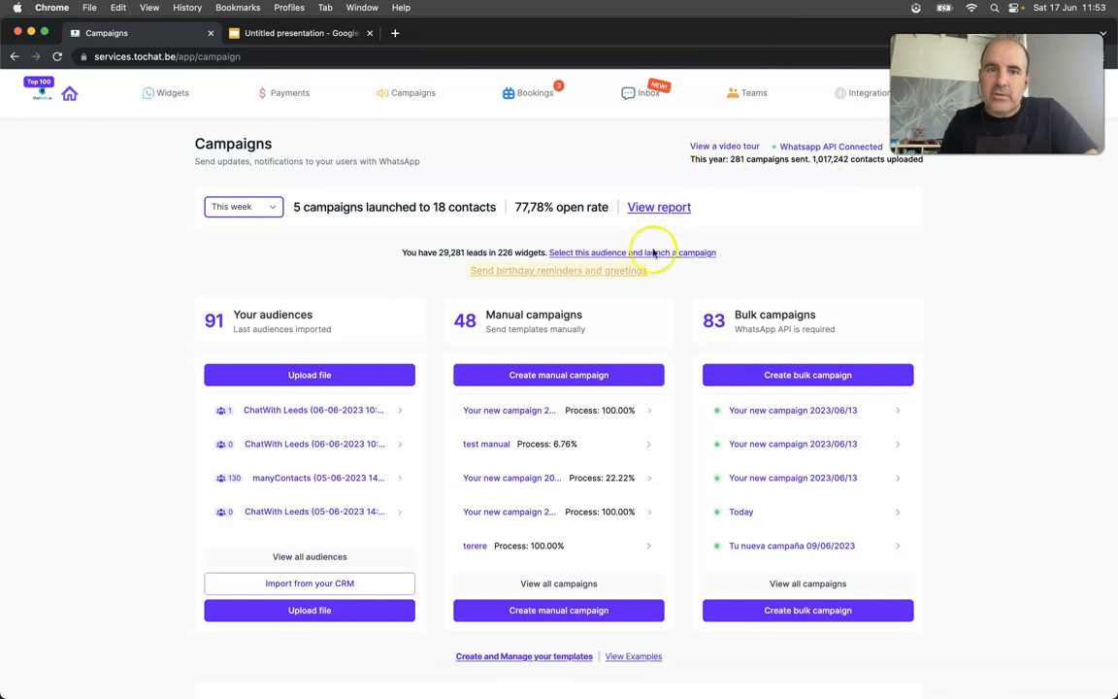
Open the birthday reminders form and switch to the explanatory Google Slides presentation.
{"action": "left_click", "coordinate": [559, 269]}
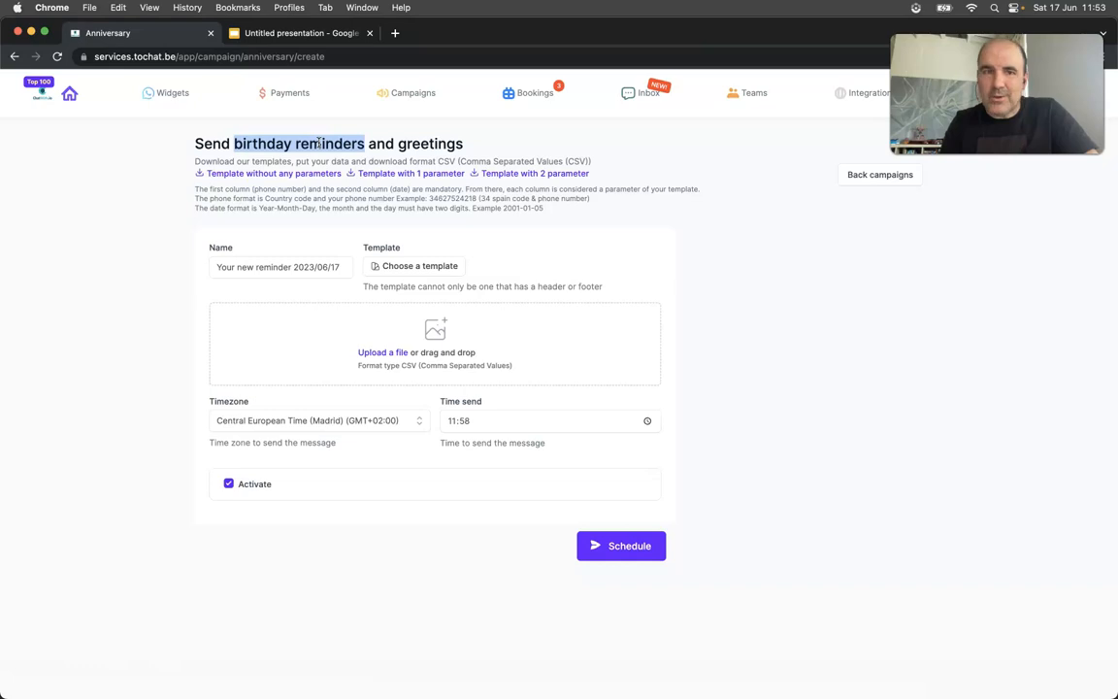
{"action": "left_click", "coordinate": [303, 31]}
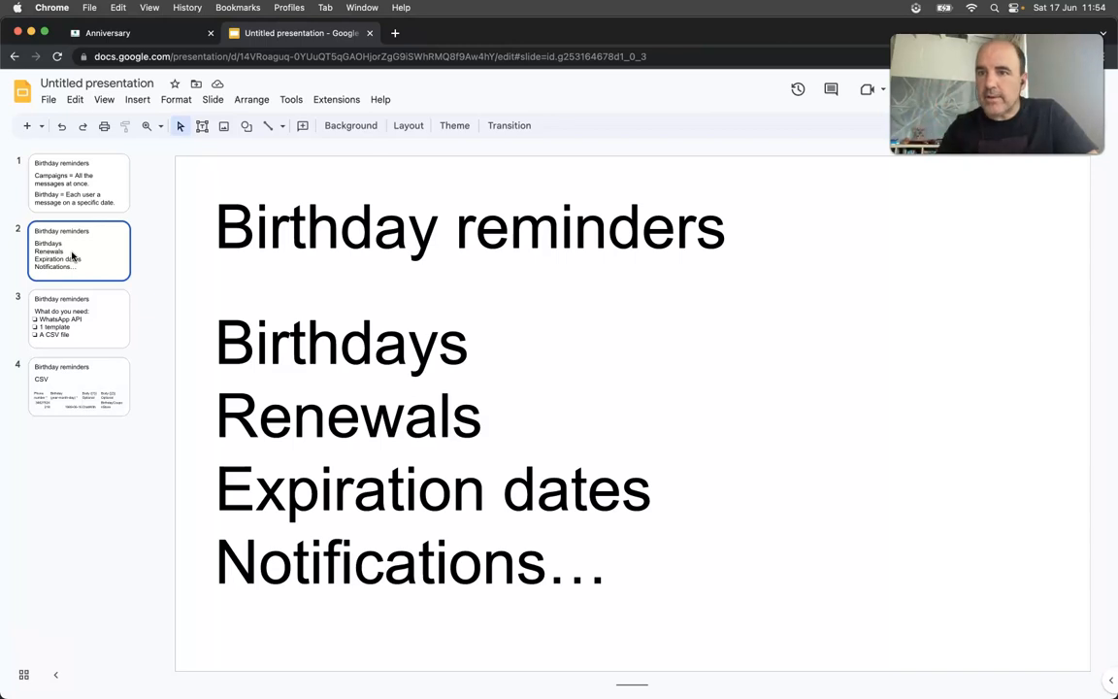
View the requirements and CSV column layout slides, then return to the reminder form.
{"action": "left_click", "coordinate": [78, 319]}
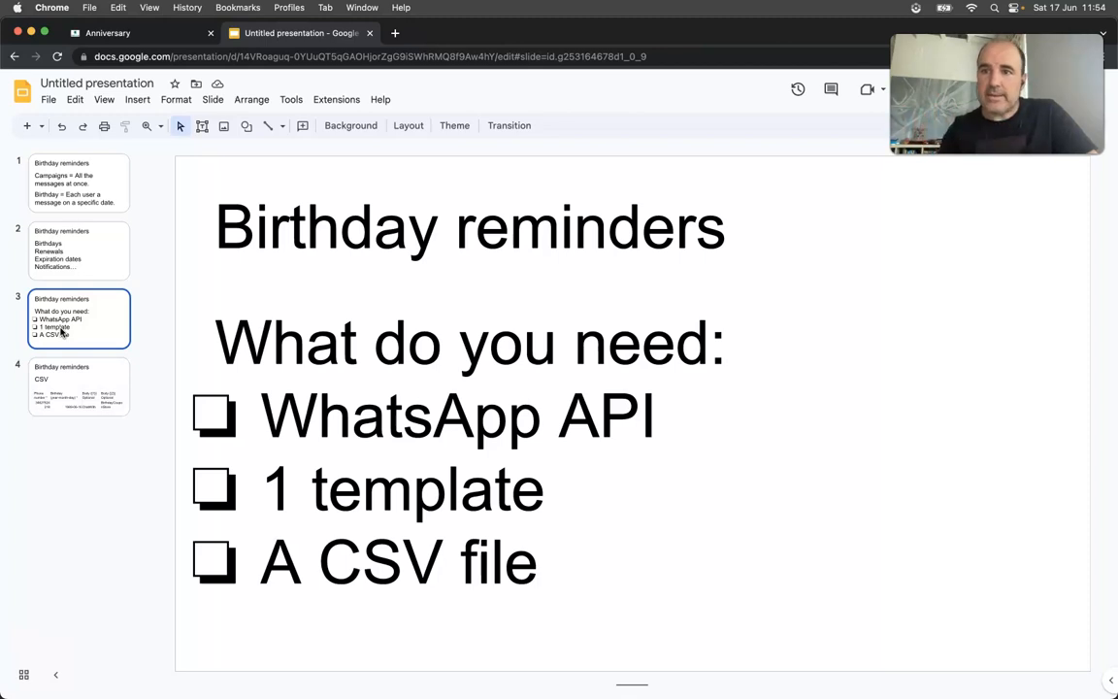
{"action": "left_click", "coordinate": [78, 386]}
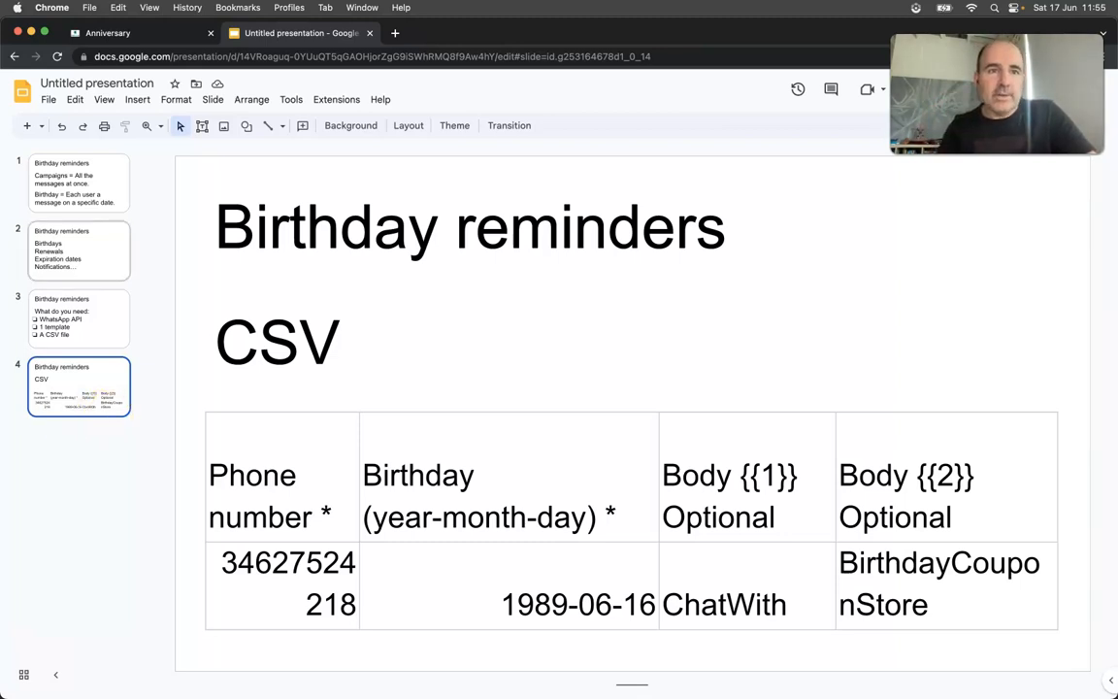
{"action": "left_click", "coordinate": [107, 31]}
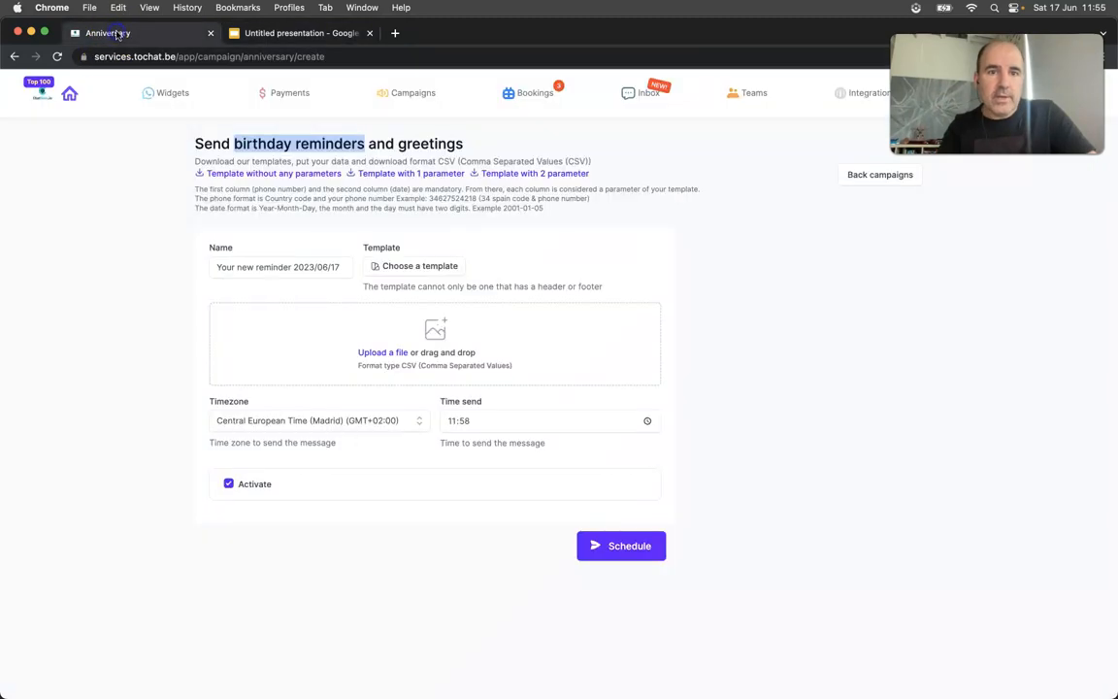
Choose the birthday_demo template by searching 'birth' and start the CSV file upload.
{"action": "left_click", "coordinate": [415, 264]}
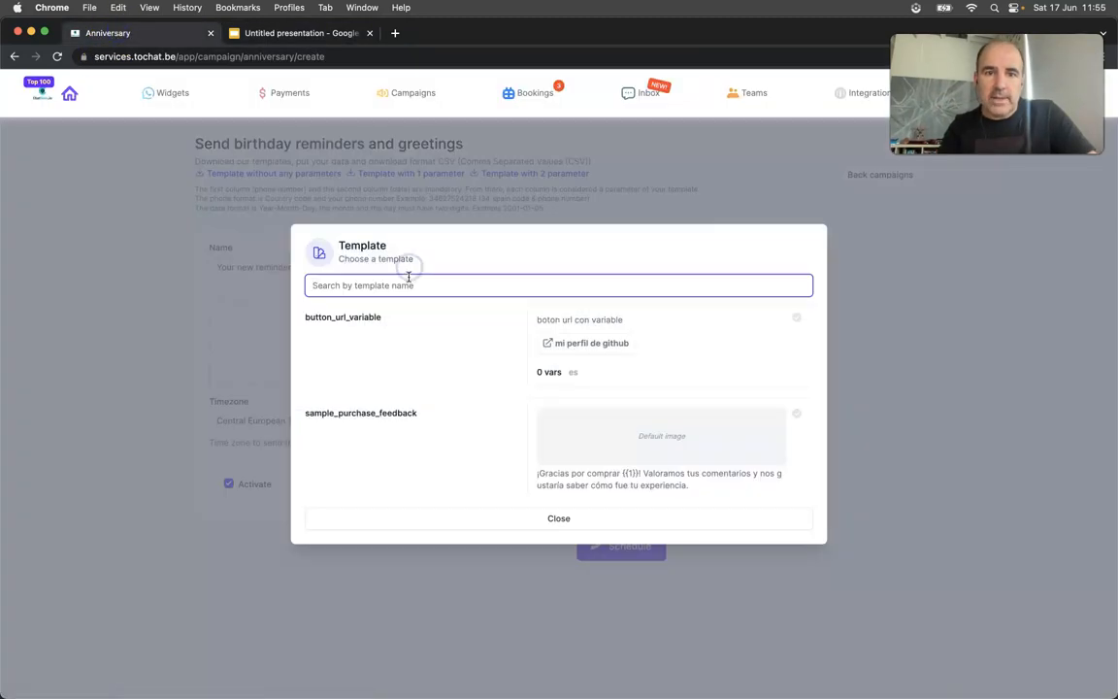
{"action": "type", "text": "birth"}
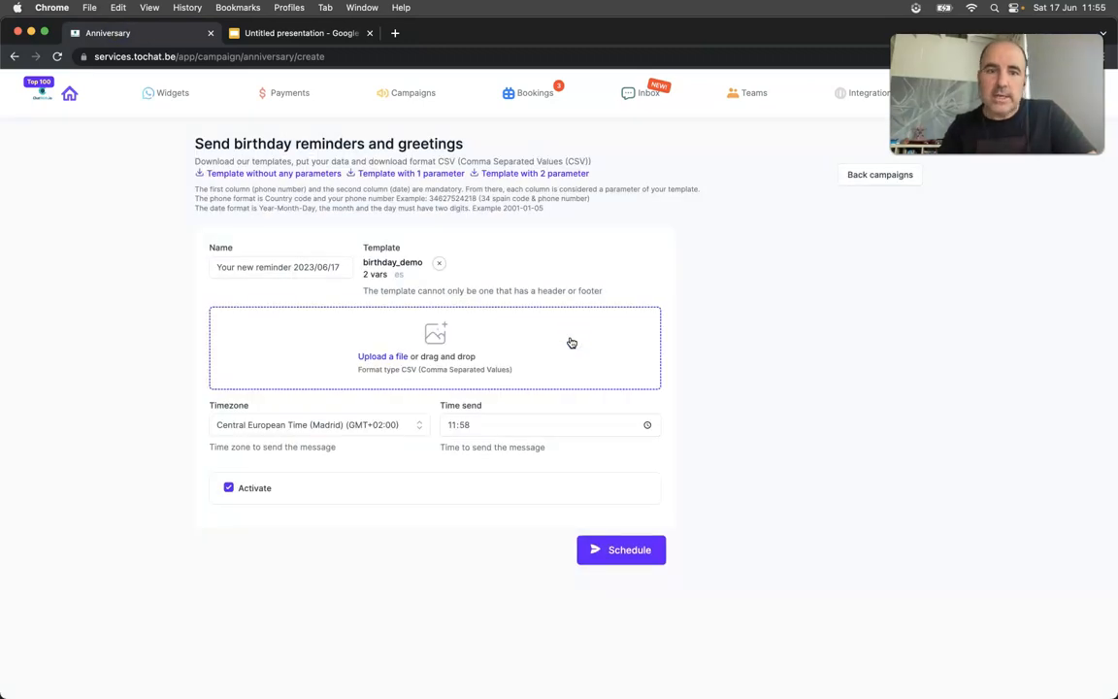
{"action": "left_click", "coordinate": [382, 357]}
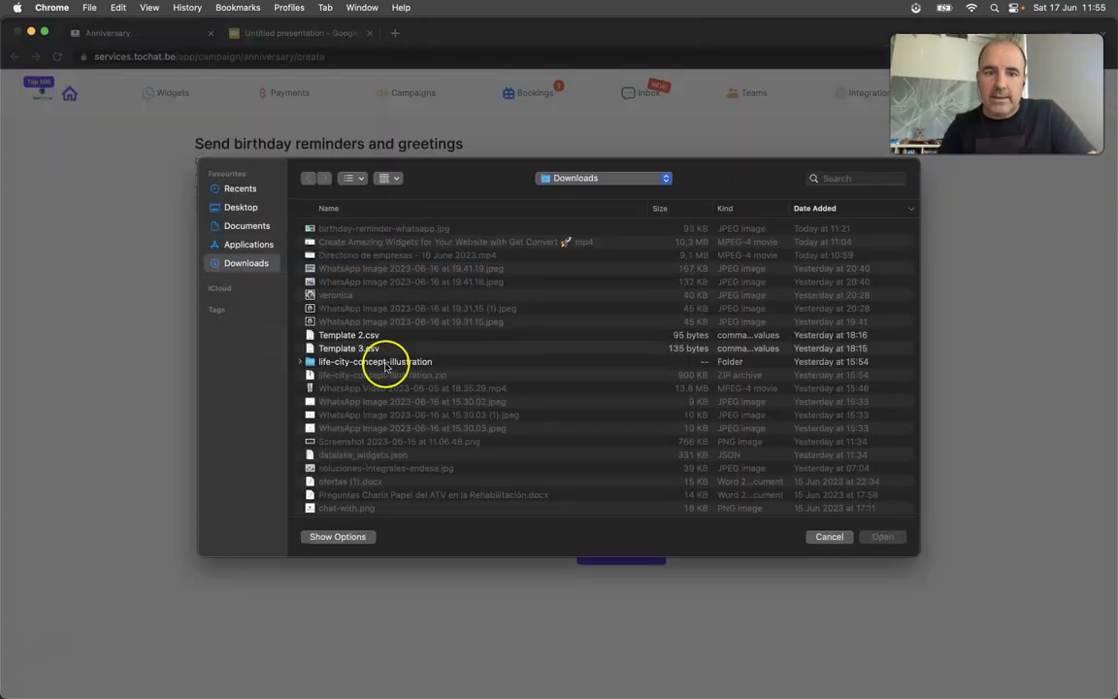
Attach Template 3.csv and schedule the reminder until 'Data scheduled successfully' appears.
{"action": "left_click", "coordinate": [881, 536]}
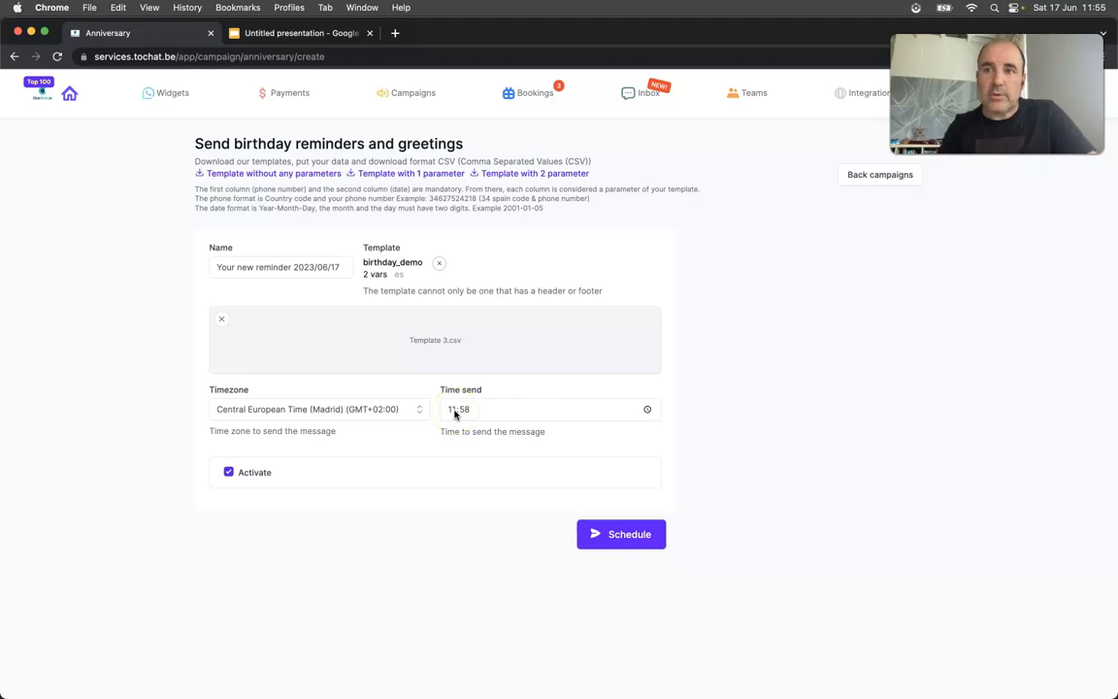
{"action": "left_click", "coordinate": [621, 533]}
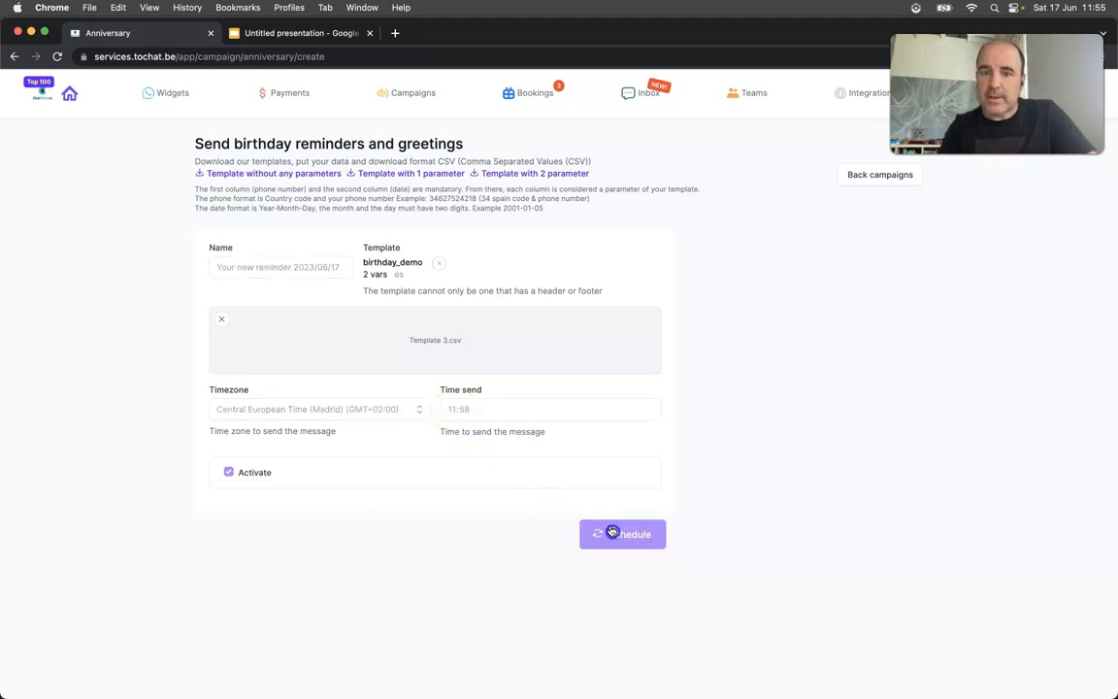
{"action": "left_click", "coordinate": [621, 534]}
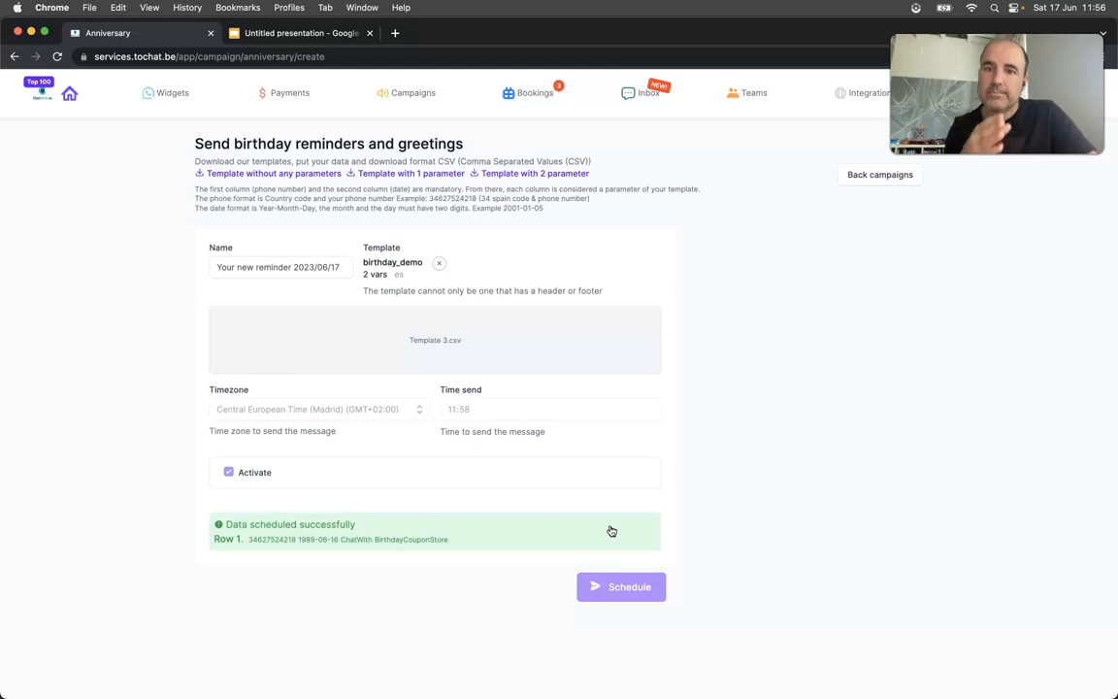
{"action": "mouse_move", "coordinate": [295, 93]}
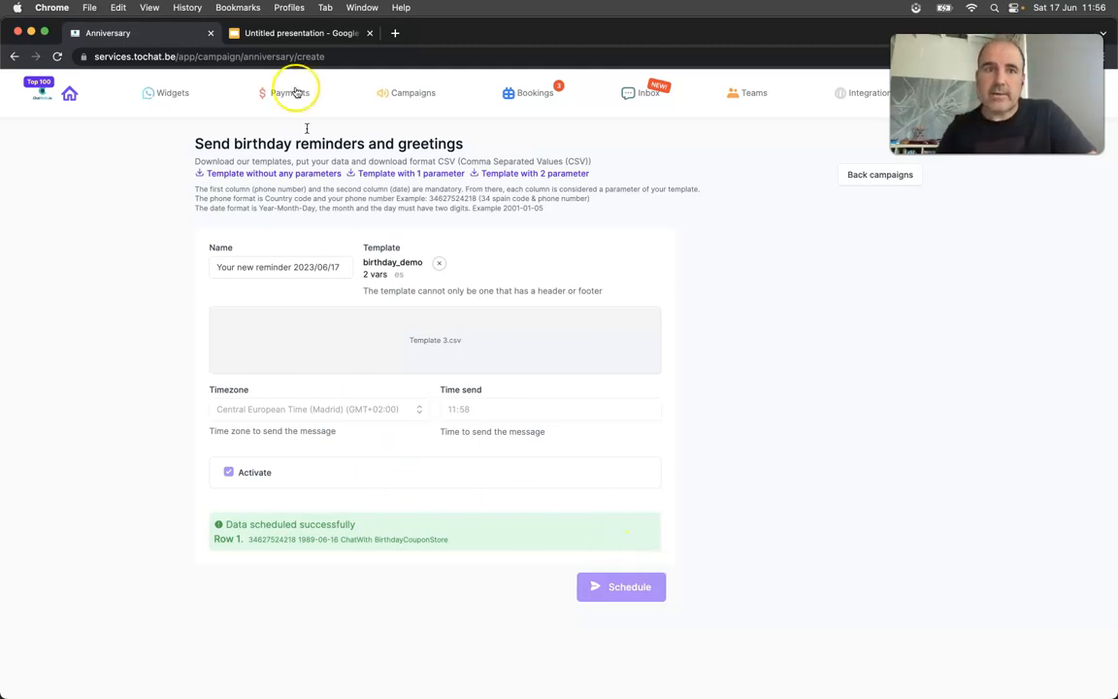
Revisit the CSV layout slide, then return to the TOCHAT campaigns dashboard.
{"action": "left_click", "coordinate": [301, 31]}
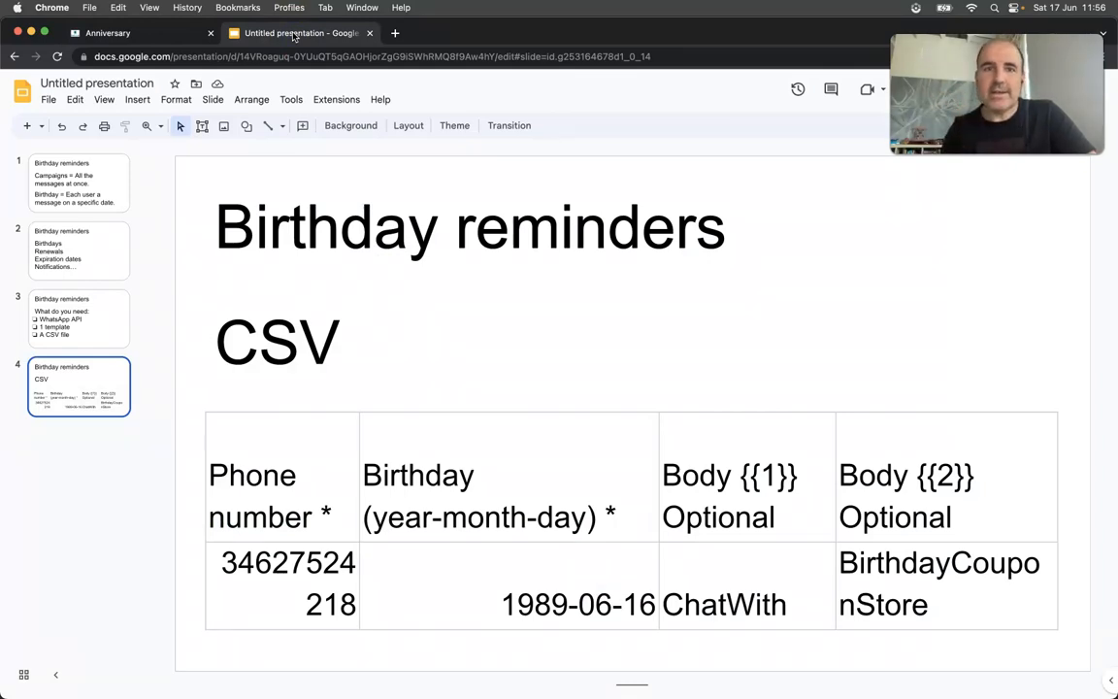
{"action": "left_click", "coordinate": [109, 31]}
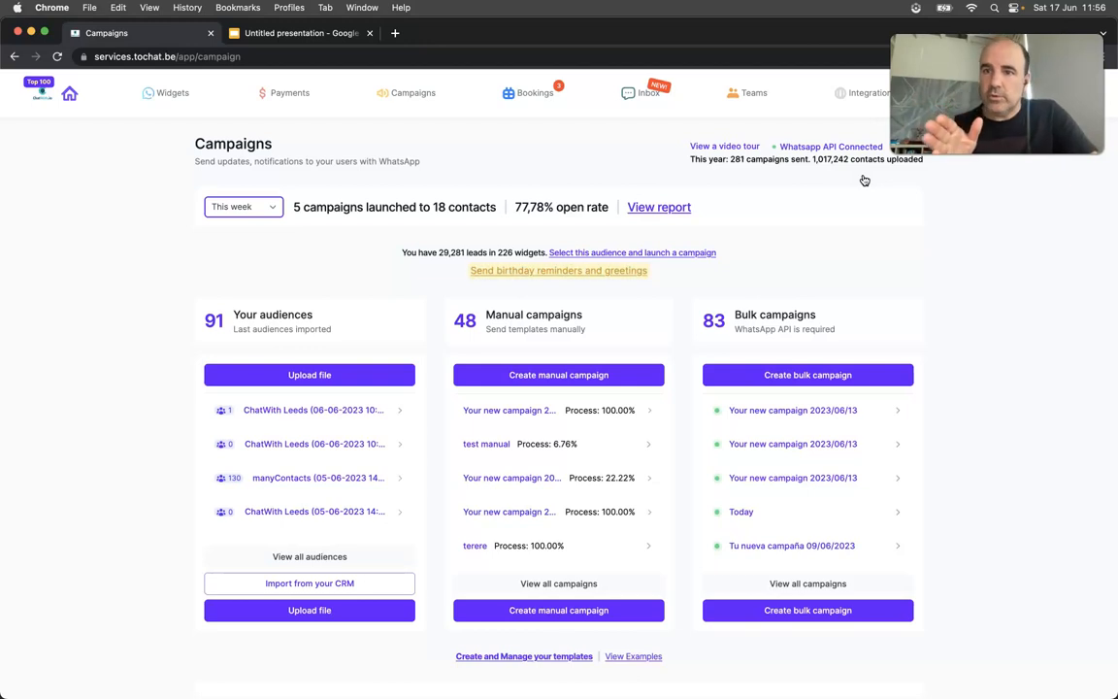
{"action": "mouse_move", "coordinate": [687, 253]}
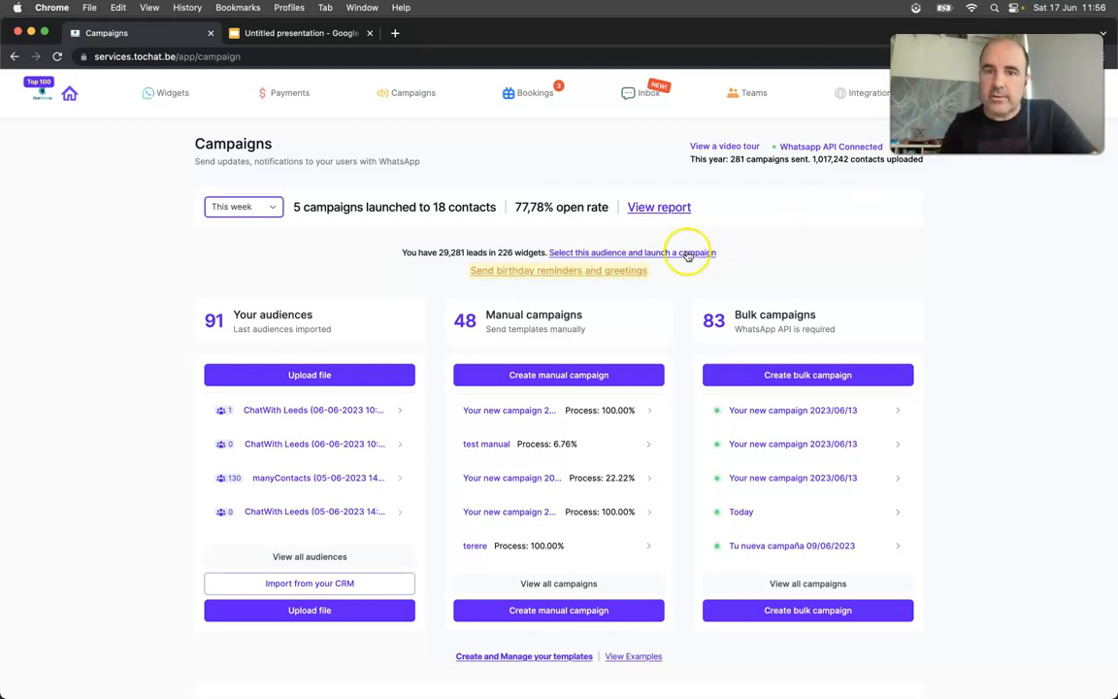
Open a fresh, empty birthday reminders and greetings form from the Campaigns page.
{"action": "left_click", "coordinate": [558, 270]}
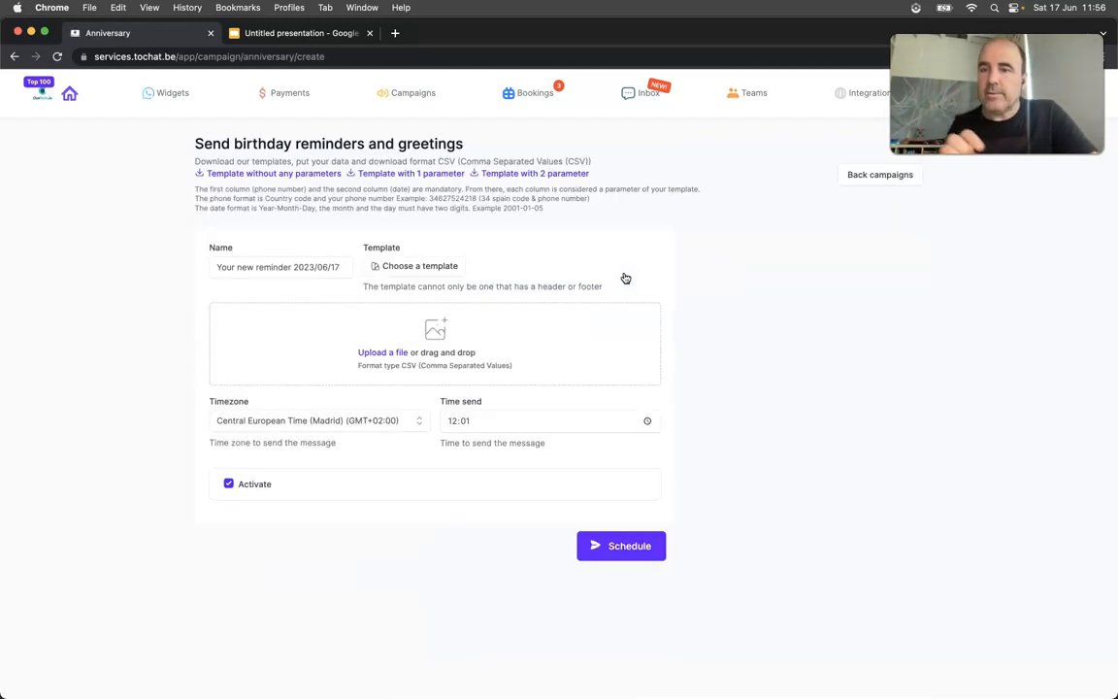